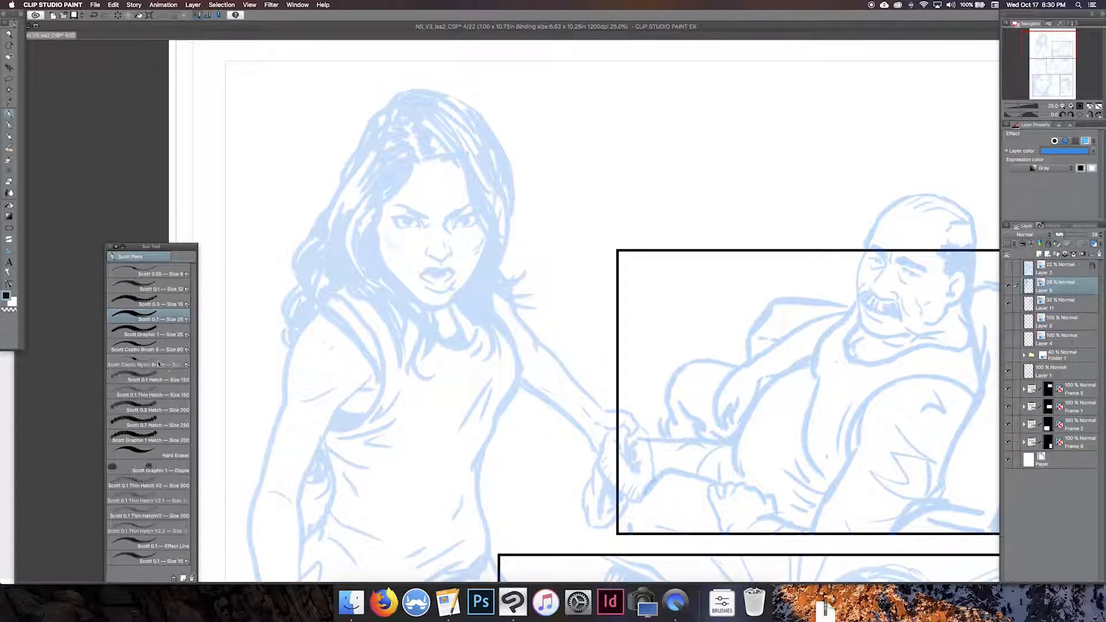
- Ink a thick black contour down the hair's left edge and along the torso, arm and legs
left_click_drag(381, 106, 282, 322)
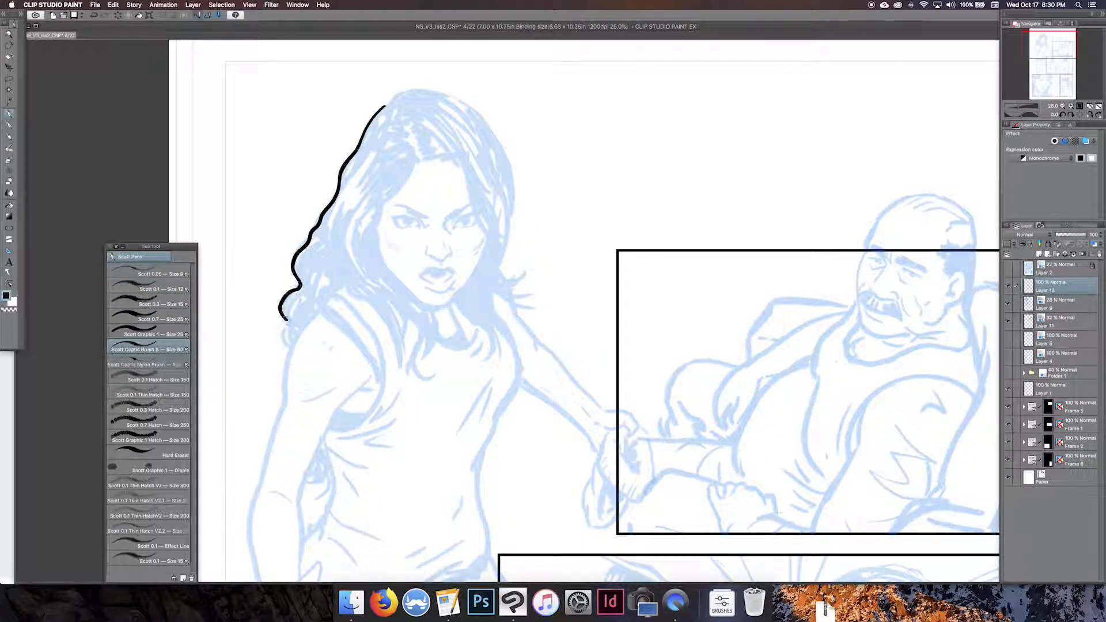
scroll("down", 3)
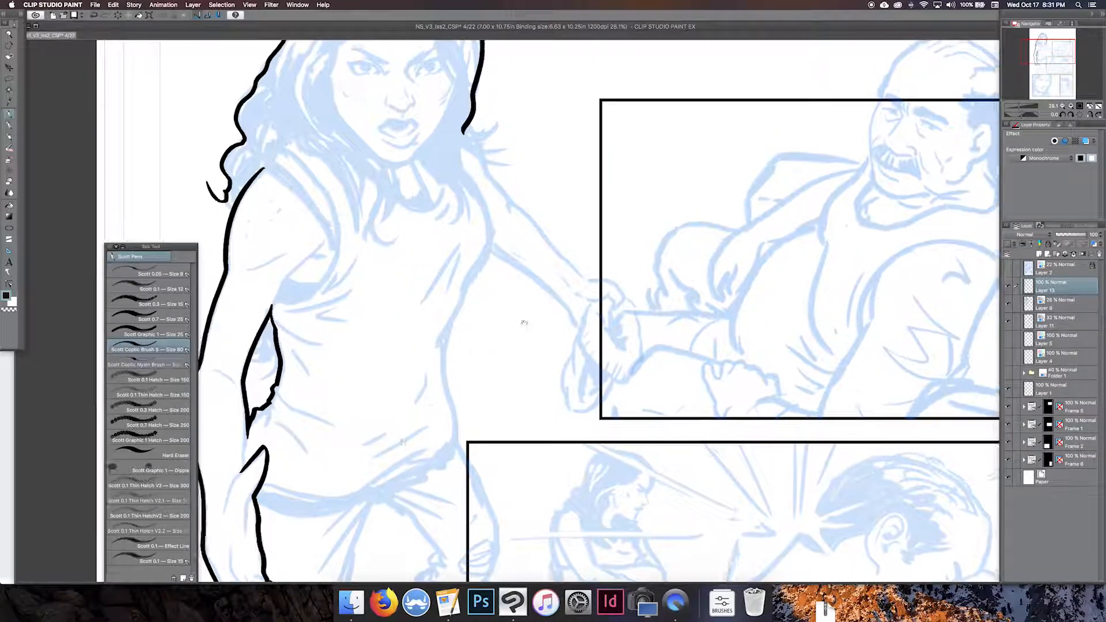
scroll("down", 3)
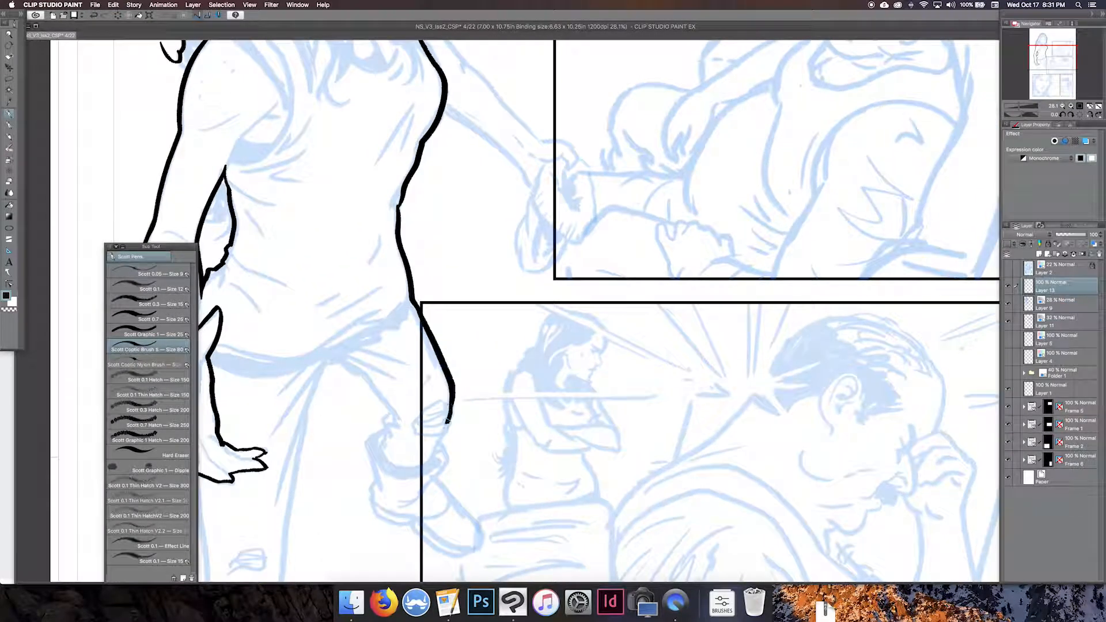
- Ink the hair strands, bold eyebrows and detailed eyes over the blue face sketch
left_click_drag(346, 363, 385, 505)
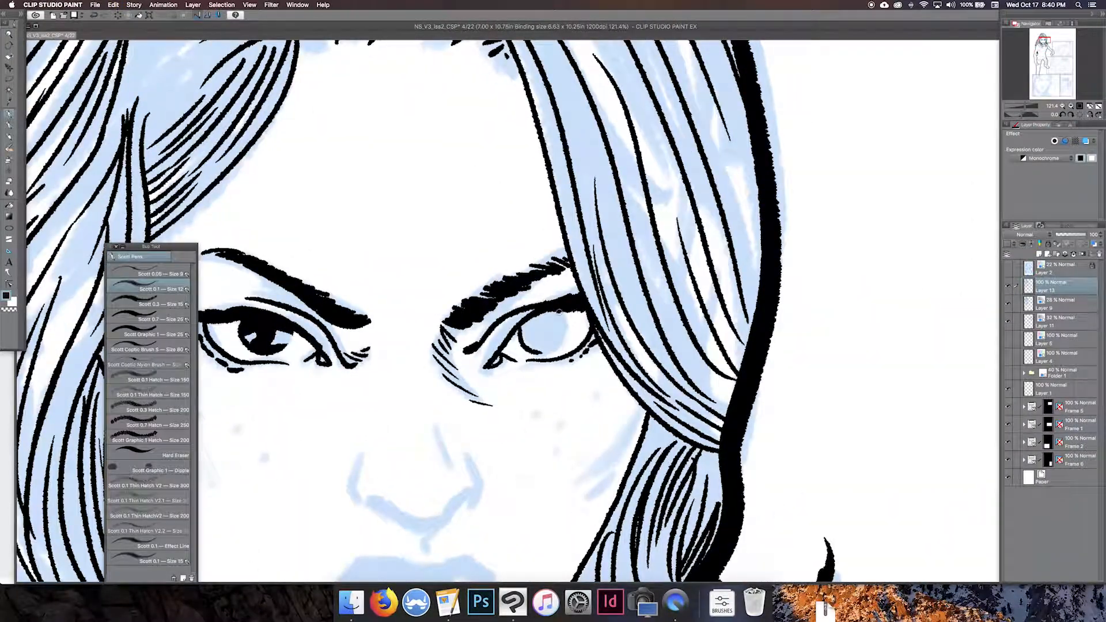
- Ink the shirt folds, filled belt, hand, jeans outlines and torn-knee patches while moving down the leg
scroll("down", 3)
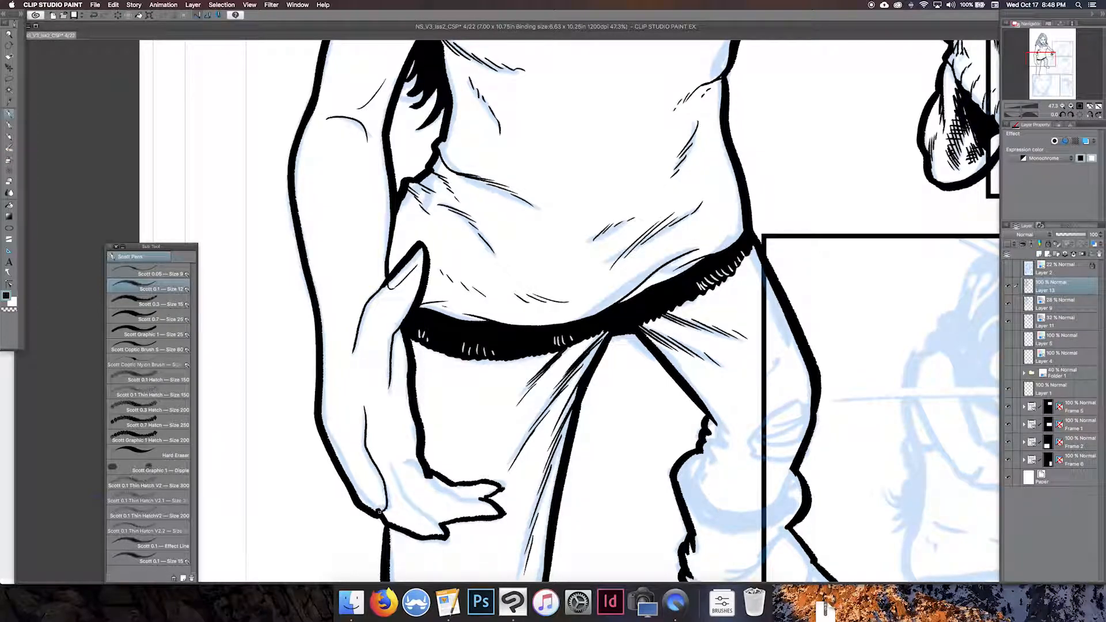
scroll("down", 3)
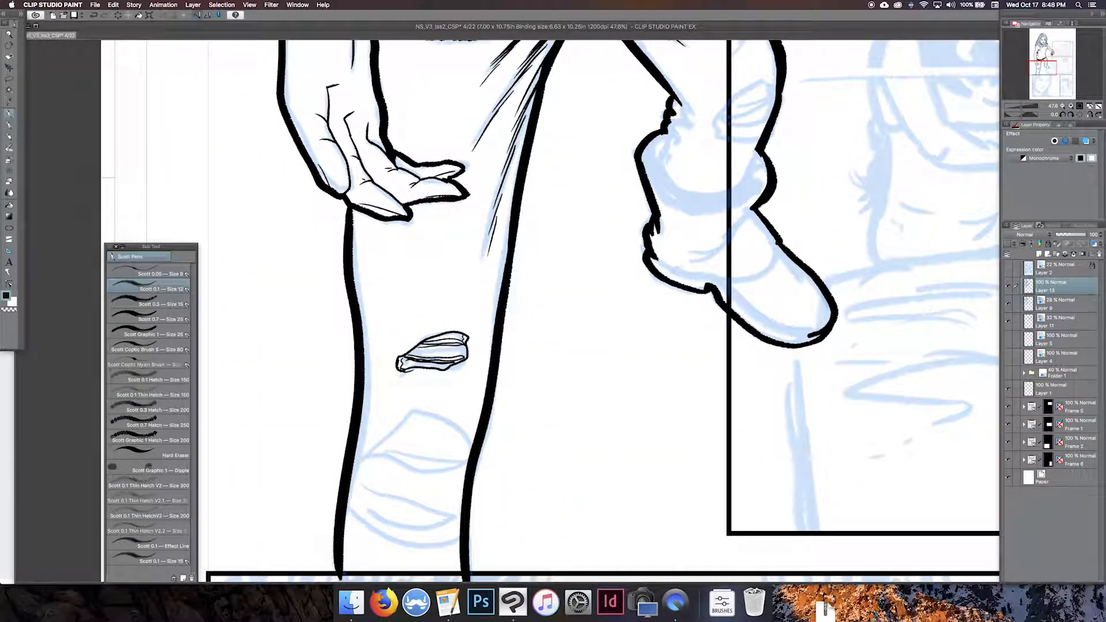
scroll("down", 3)
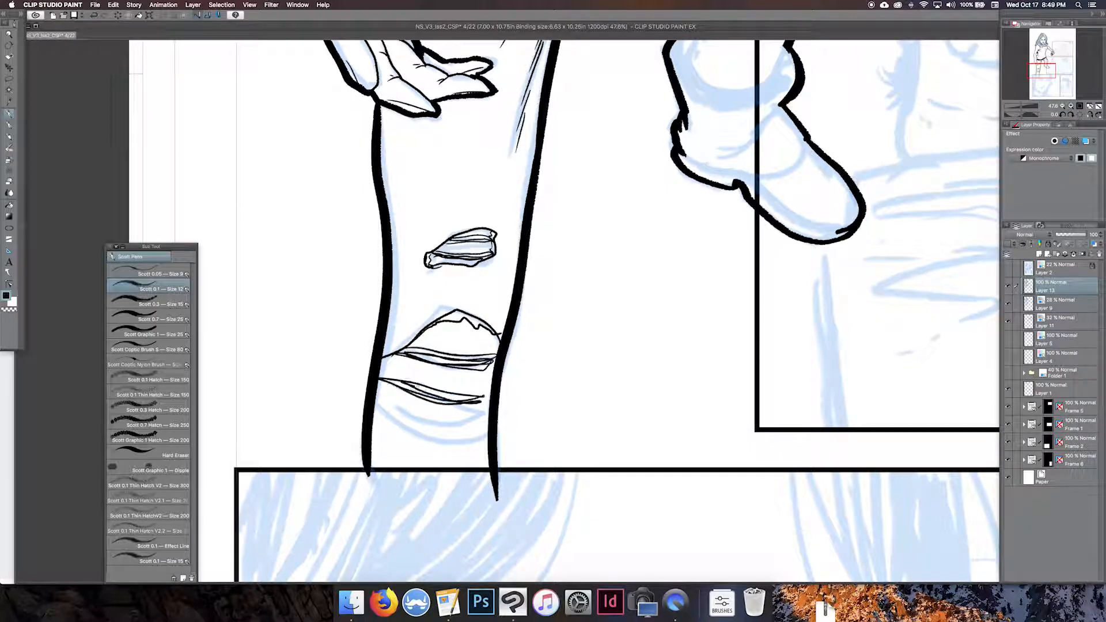